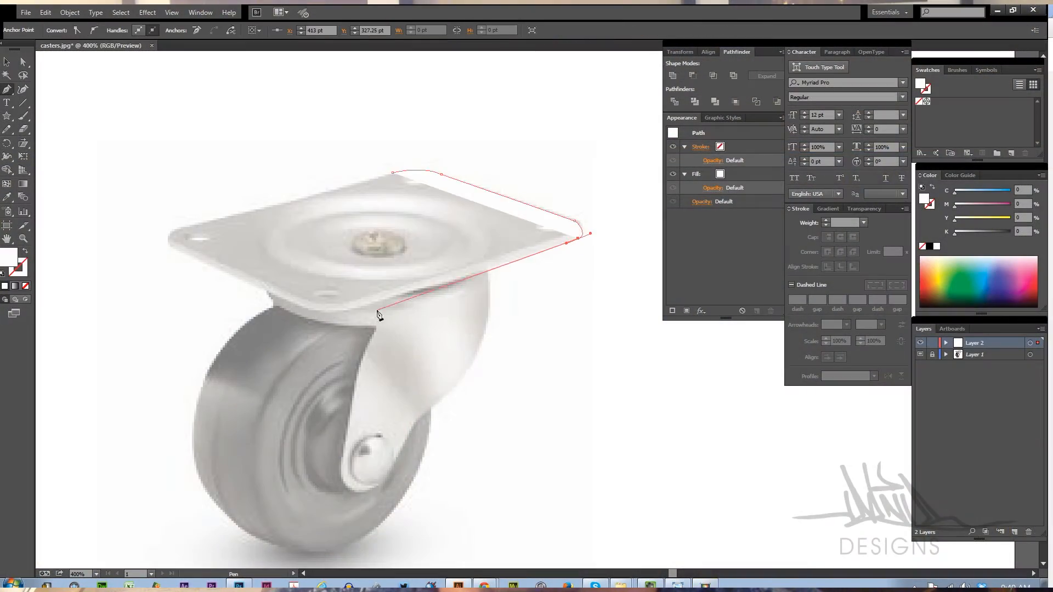
# Place the next Pen point along the caster's mounting plate outline.
pyautogui.click(415, 165)
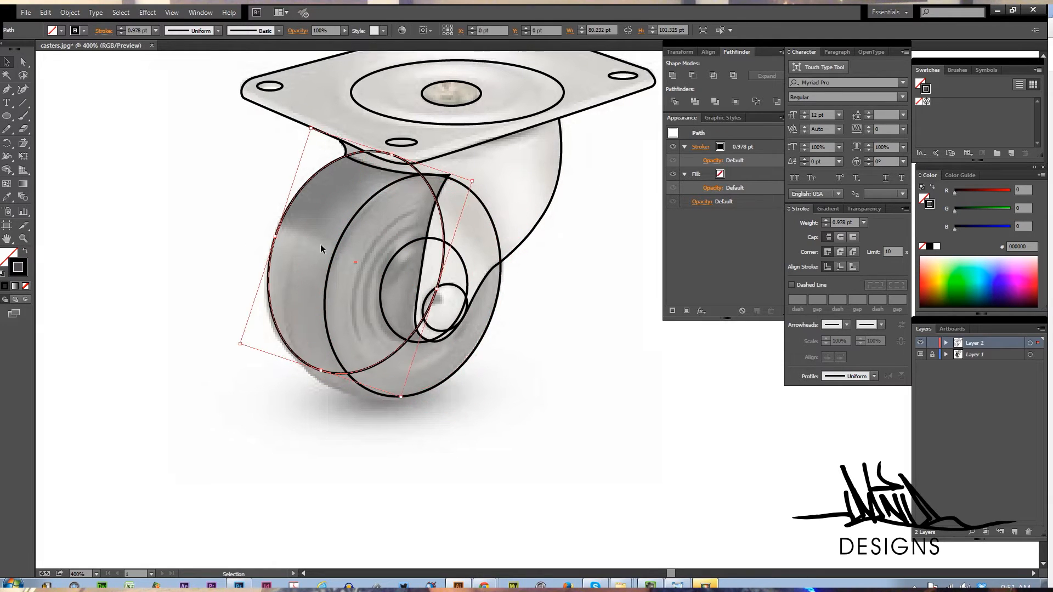
# Trace the curled finger of the OK hand and type 'READY' below ALRIGHT!
pyautogui.click(22, 61)
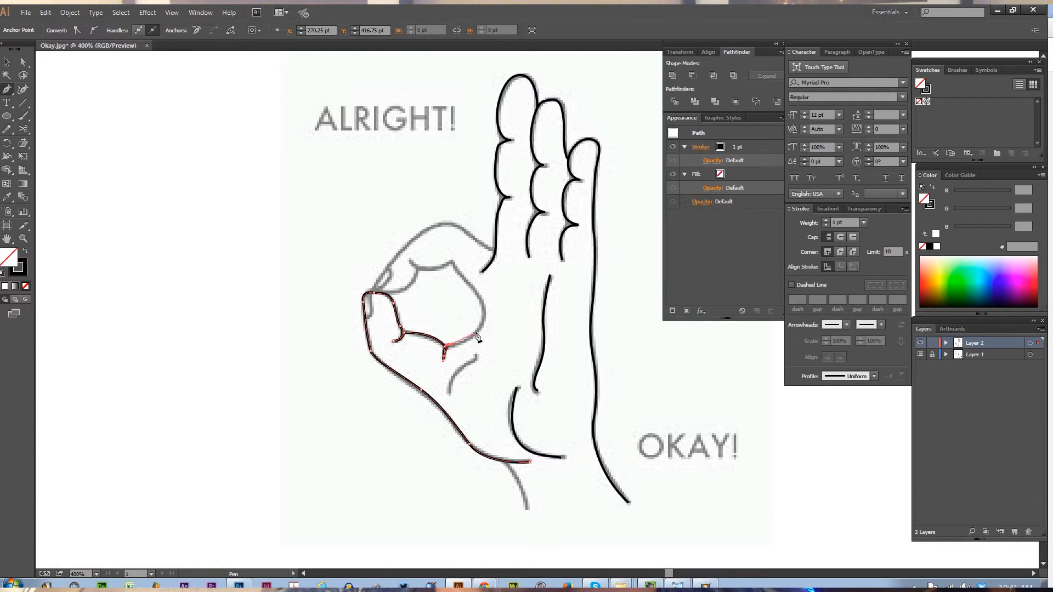
pyautogui.click(490, 254)
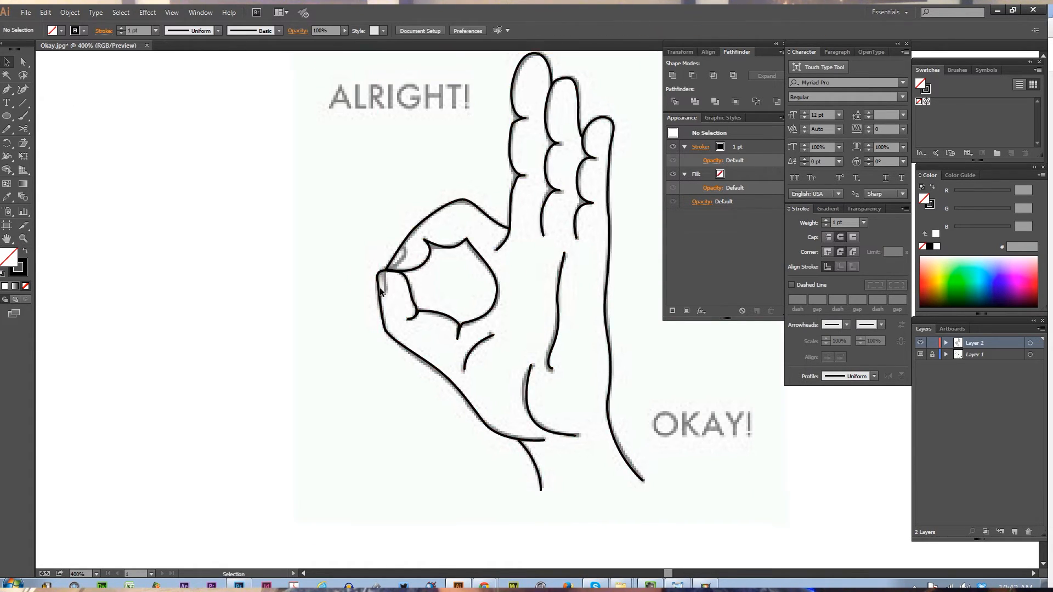
pyautogui.write('READY')
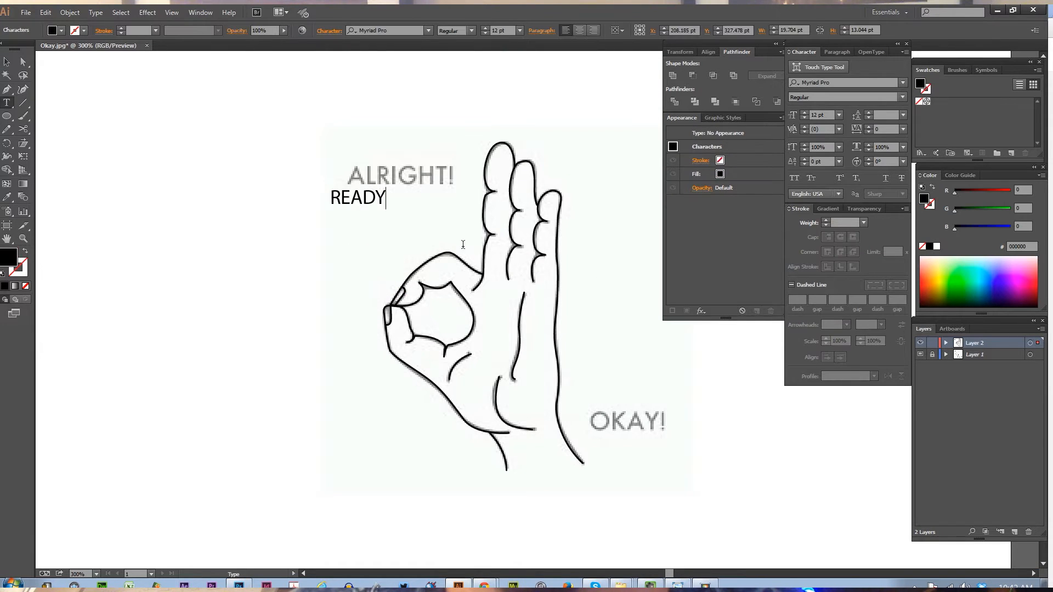